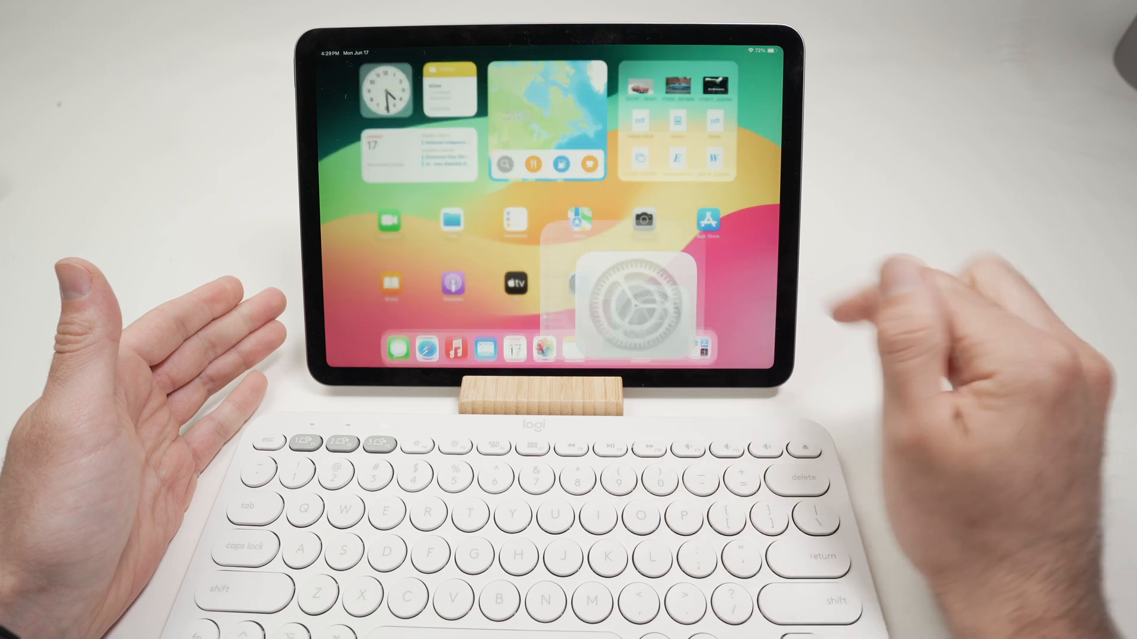
Open Settings and go to the Bluetooth page listing paired devices.
click(633, 302)
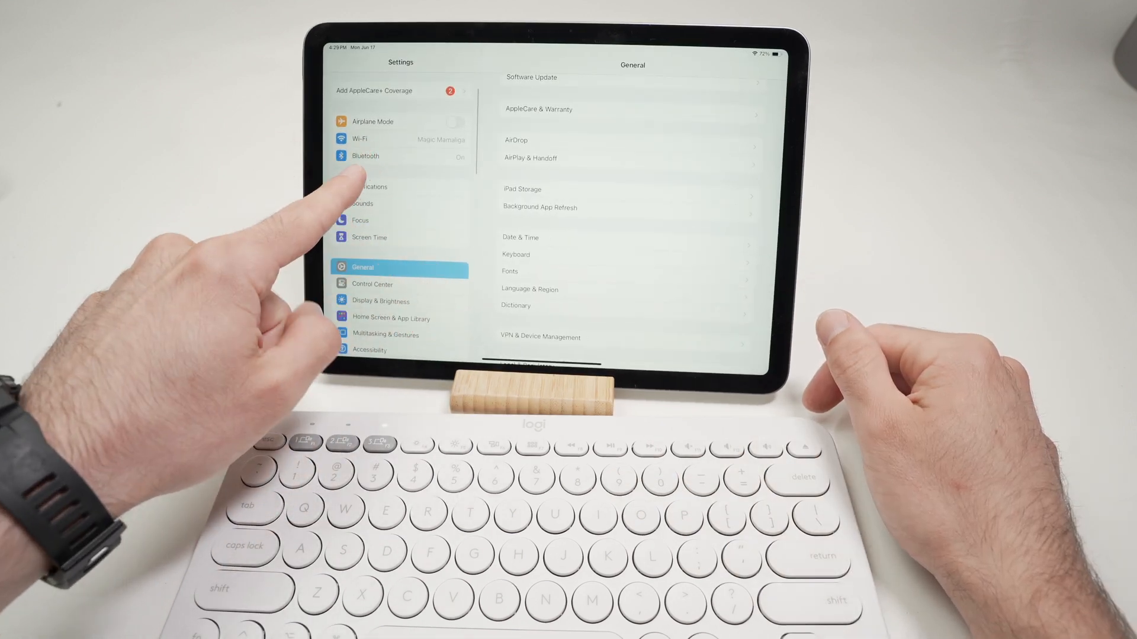
click(376, 156)
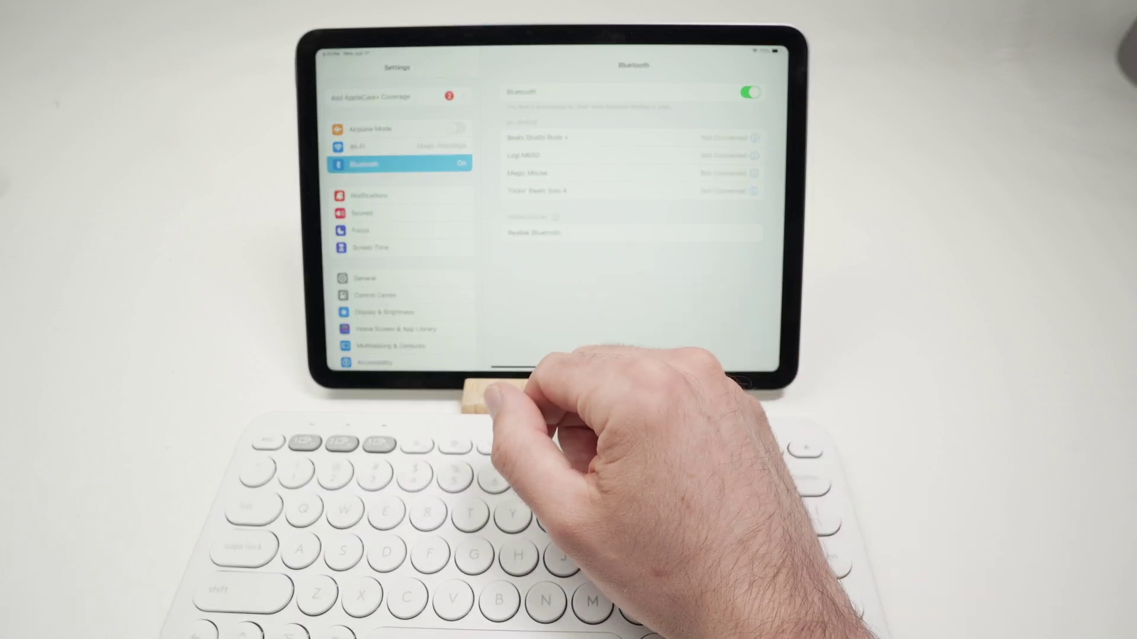
Switch Bluetooth off, confirm, and switch it back on to reveal K380 for Mac.
click(752, 93)
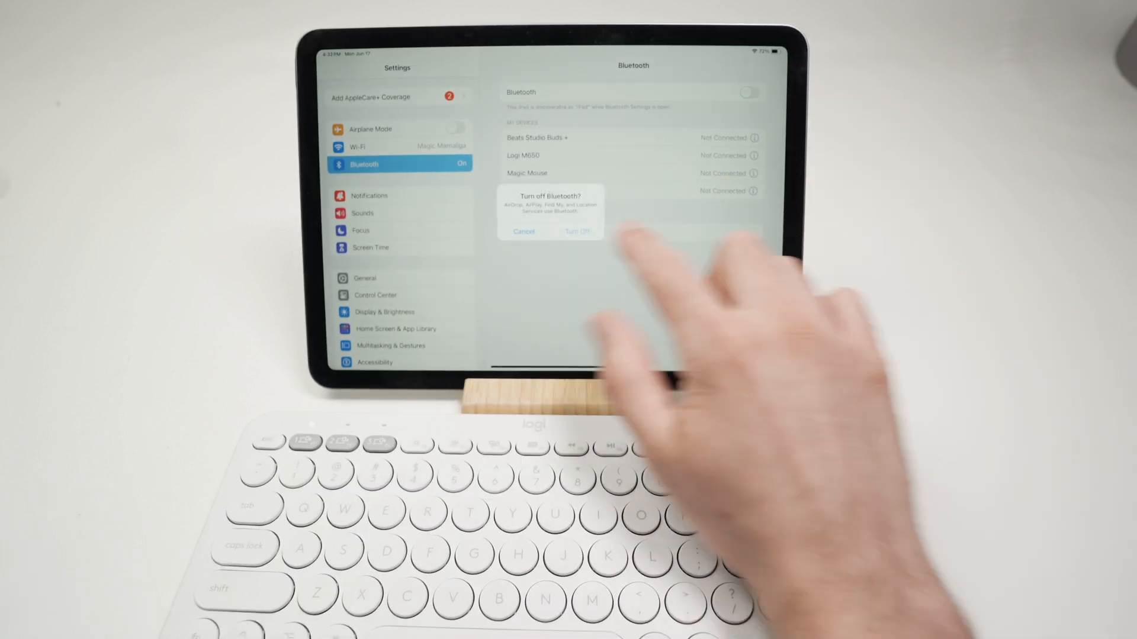
click(578, 232)
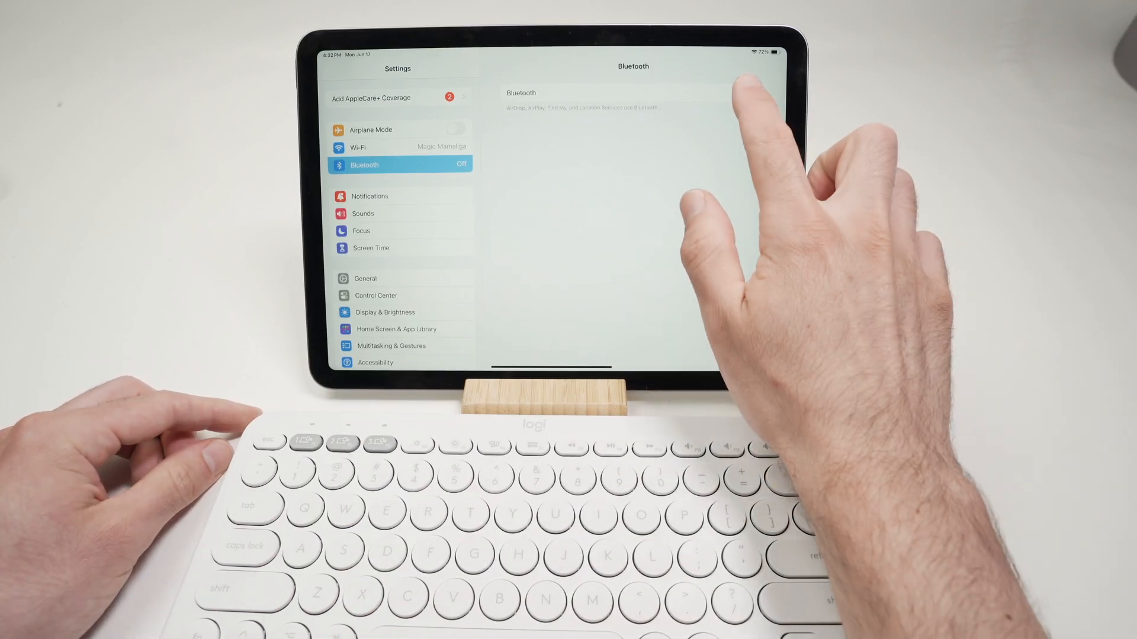
click(750, 94)
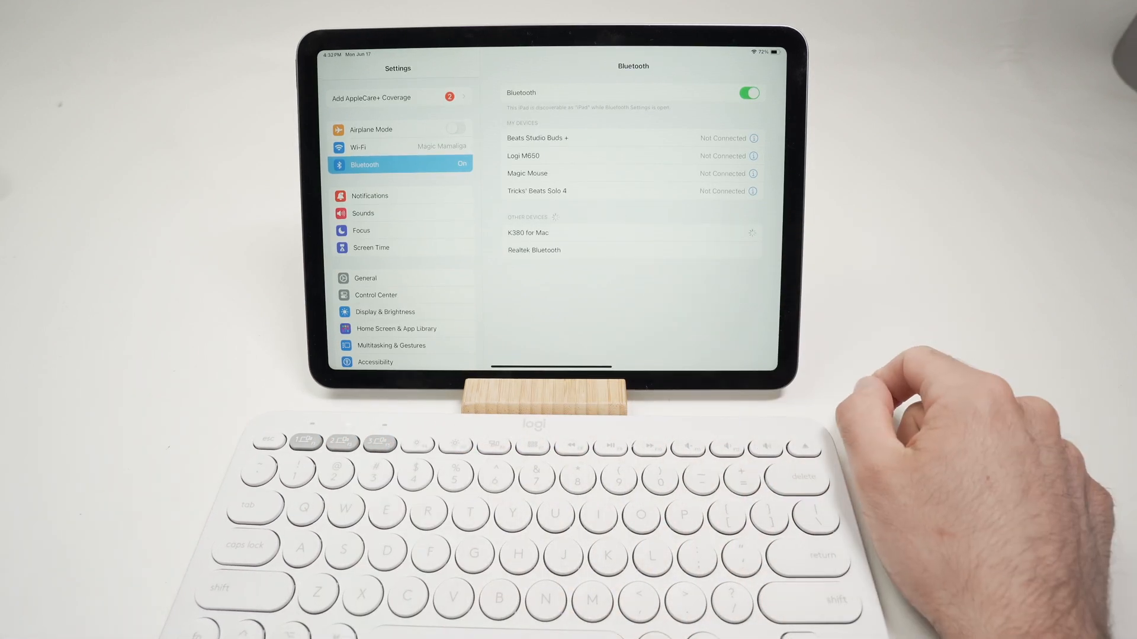
Pair the K380 for Mac keyboard from Other Devices.
click(527, 233)
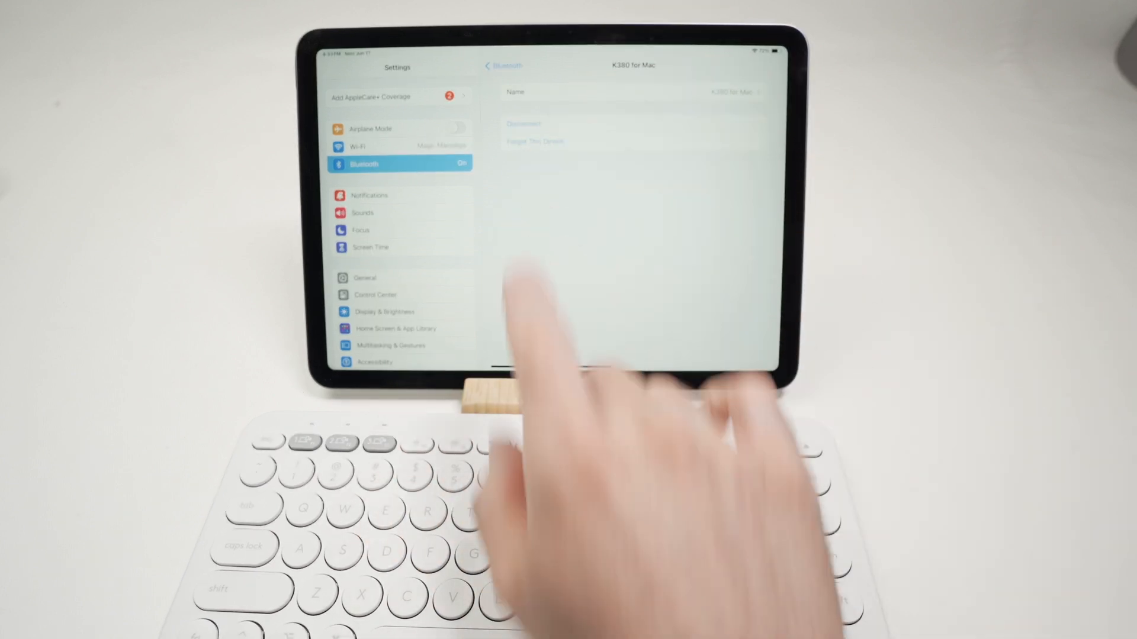
Return to the Bluetooth device list, then open General settings.
click(494, 65)
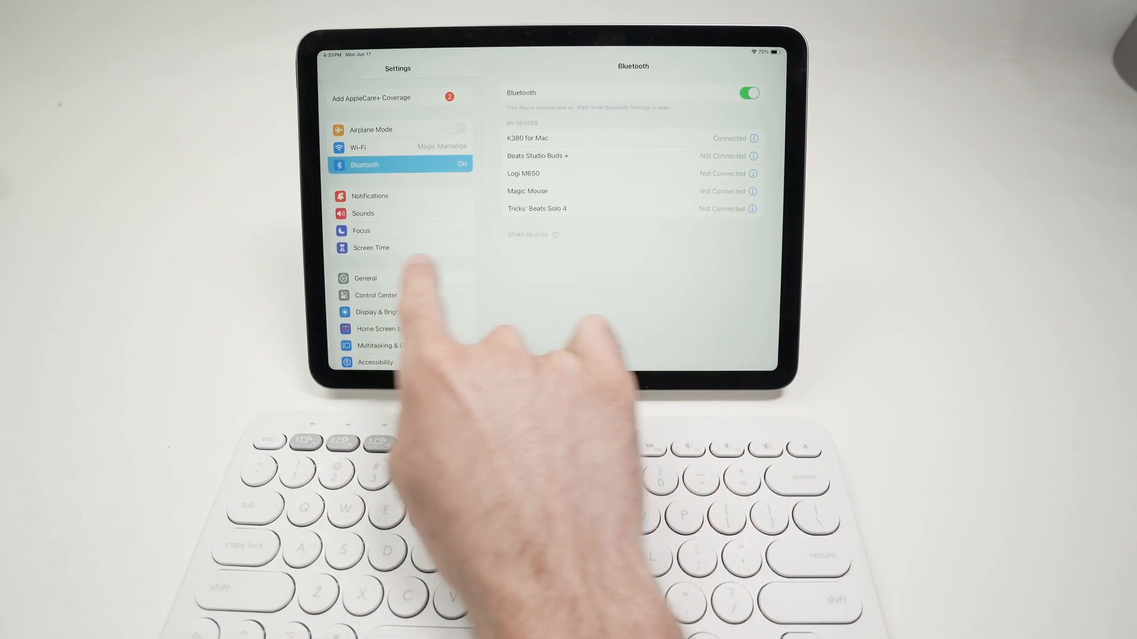
click(366, 279)
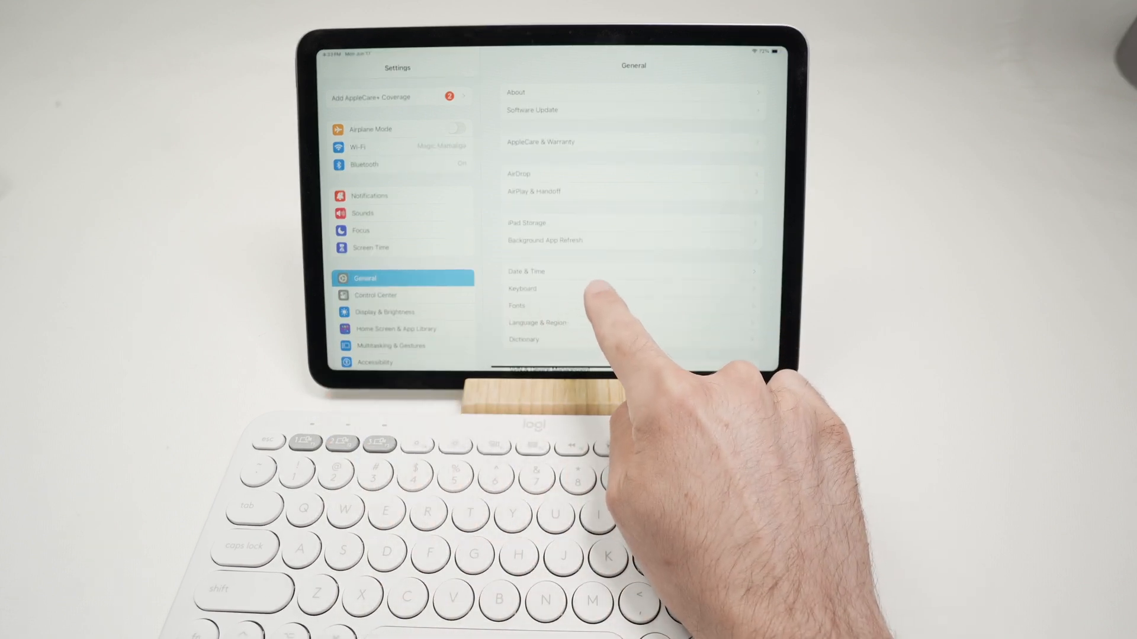
Open Keyboard settings within General to reach Hardware Keyboard options.
click(522, 289)
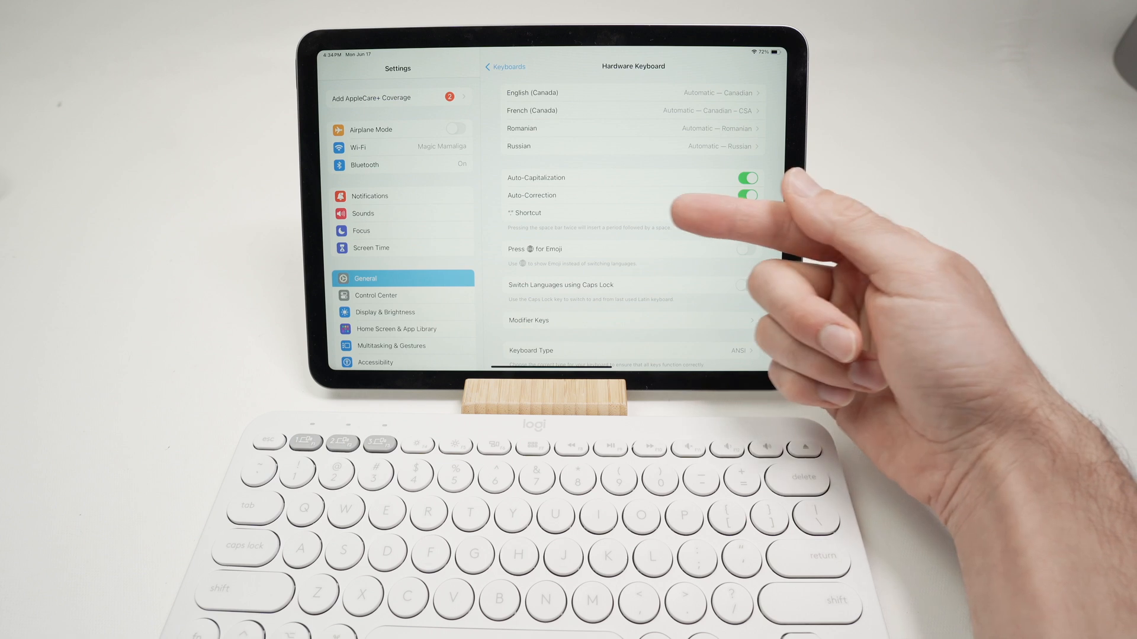
Open Modifier Keys and view the Caps Lock Key action choices.
click(747, 212)
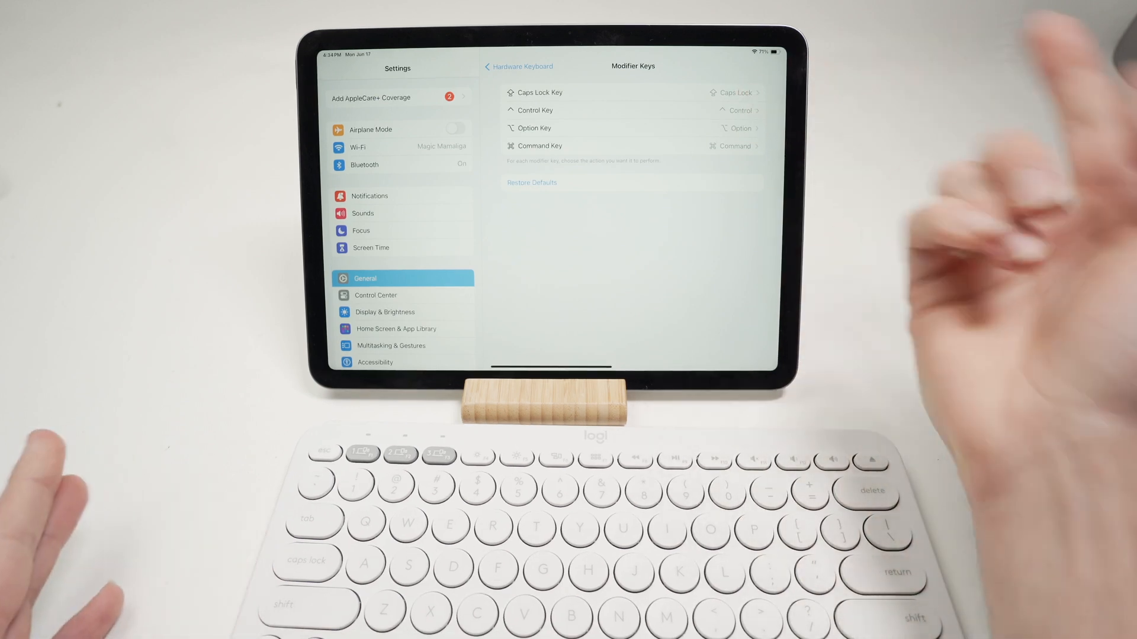
click(540, 92)
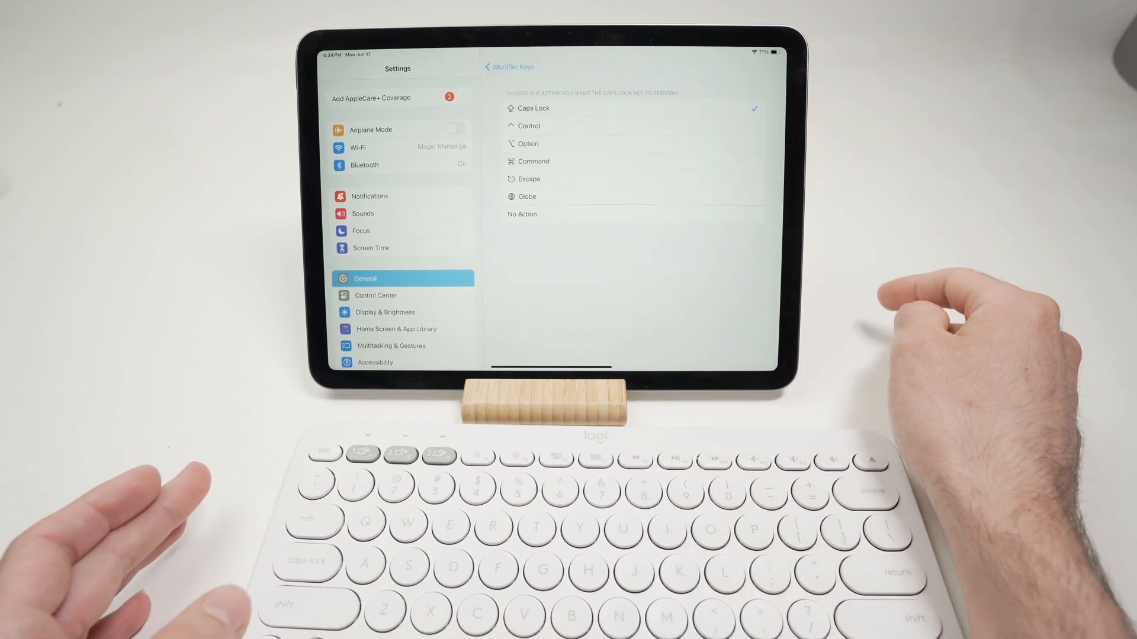